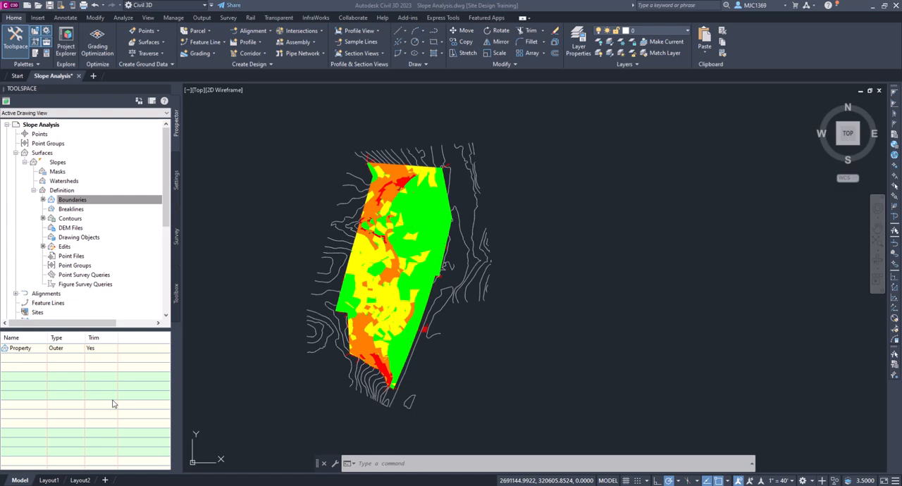
mouse_move(503, 301)
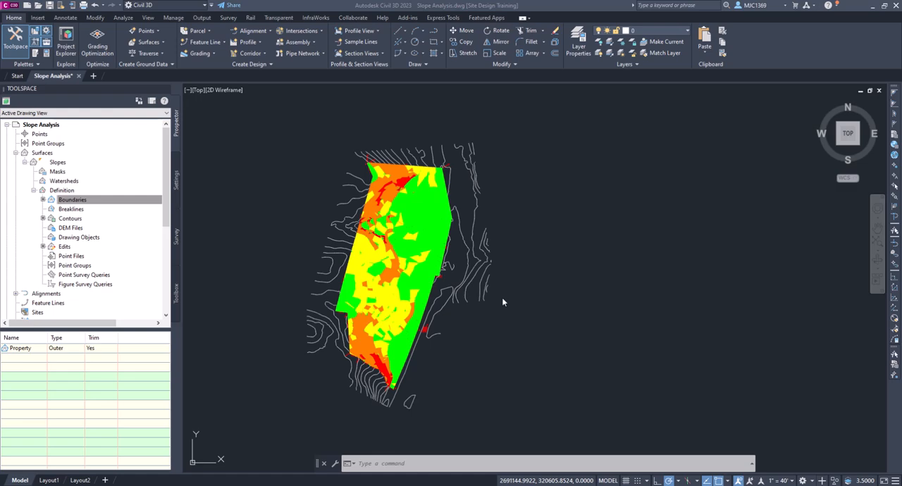
mouse_move(416, 246)
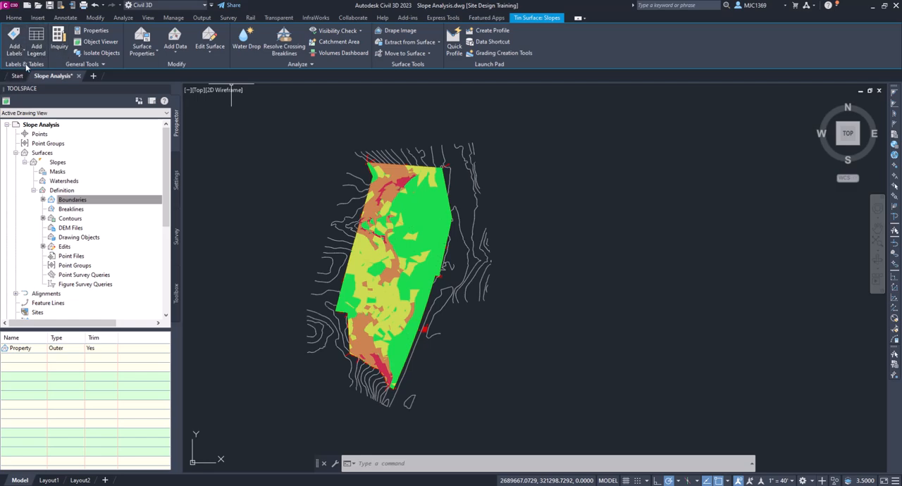
mouse_move(35, 43)
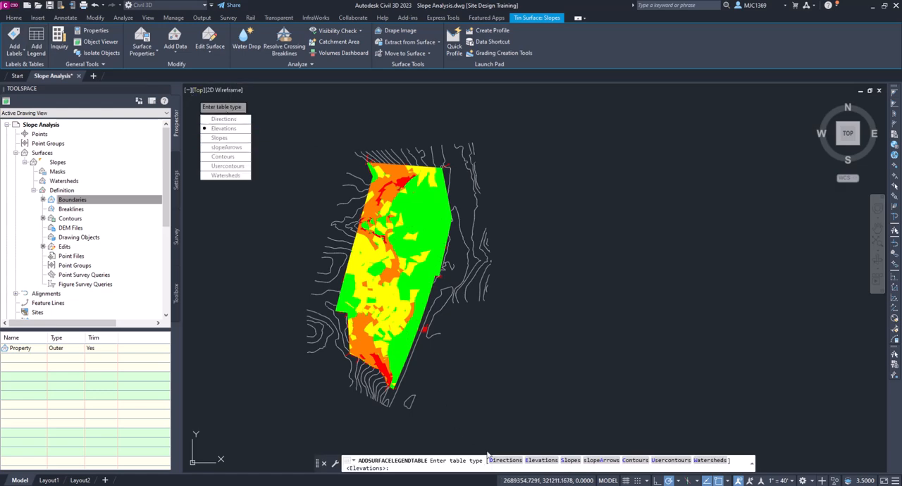
mouse_move(479, 453)
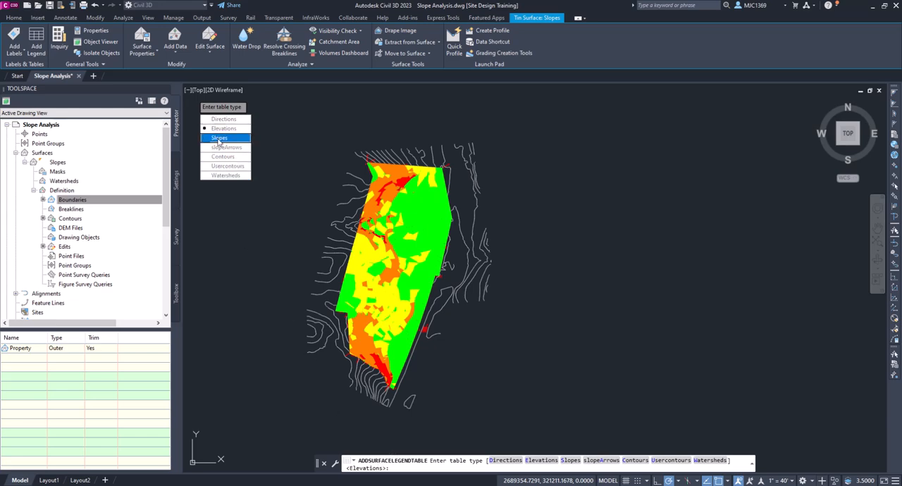
Place a Dynamic Slopes legend table to the right of the site.
click(220, 137)
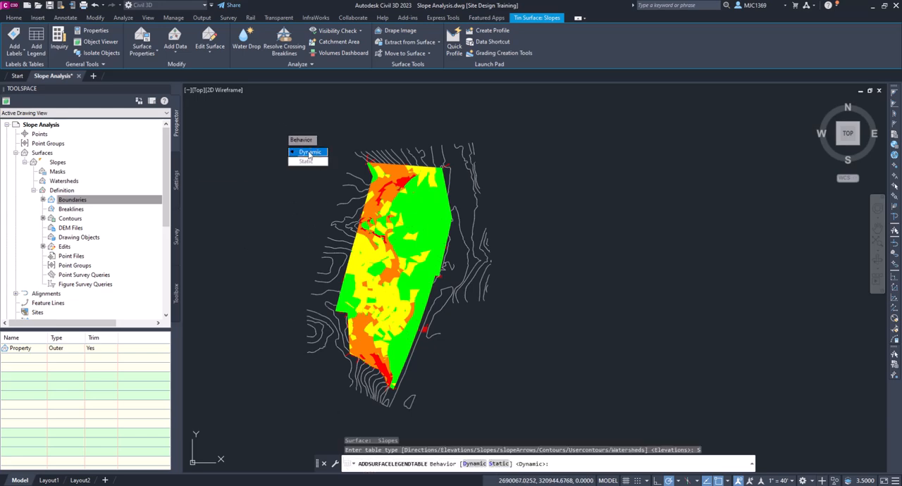
click(305, 152)
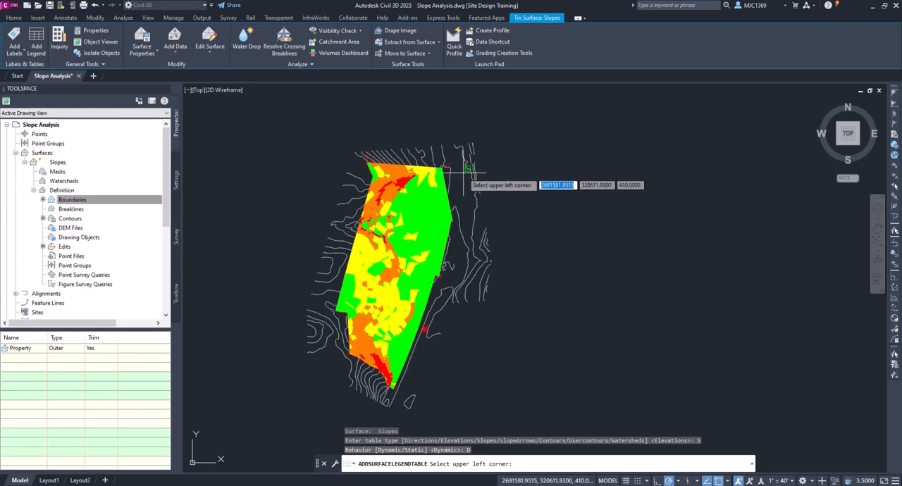
mouse_move(507, 179)
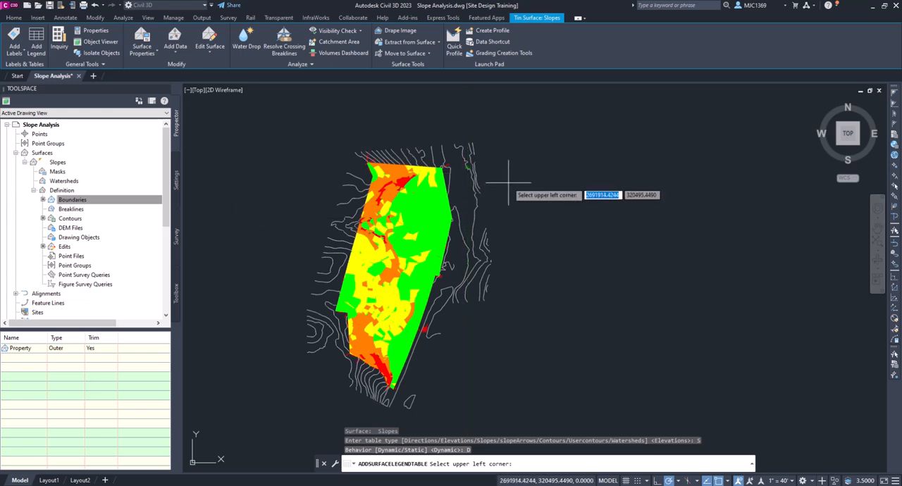
click(508, 183)
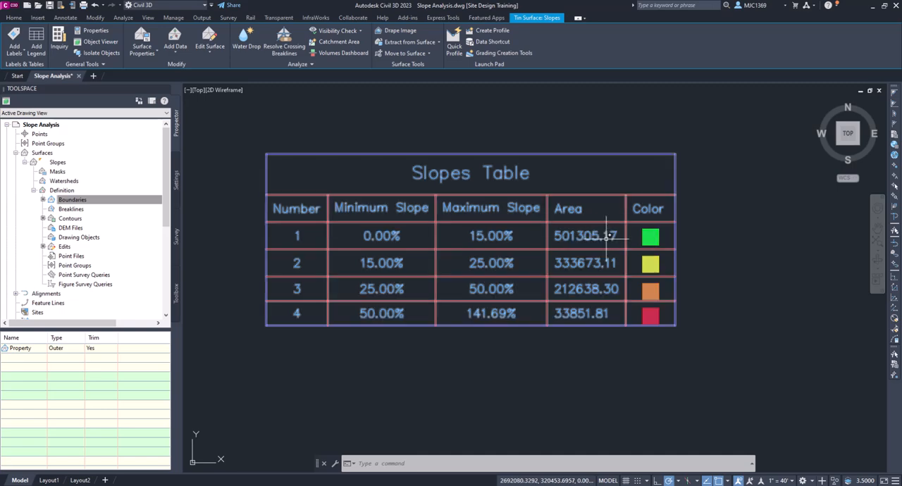
mouse_move(571, 304)
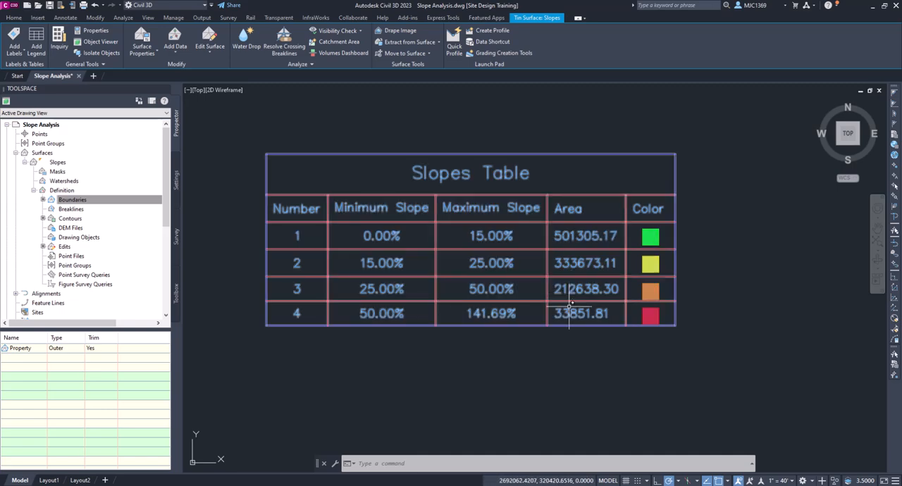
Select the newly placed Slopes Table in the drawing.
click(571, 313)
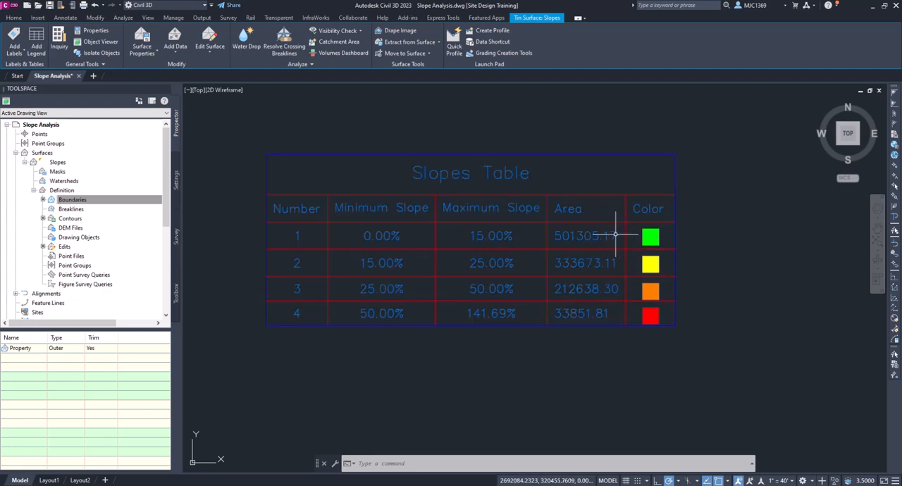
mouse_move(381, 252)
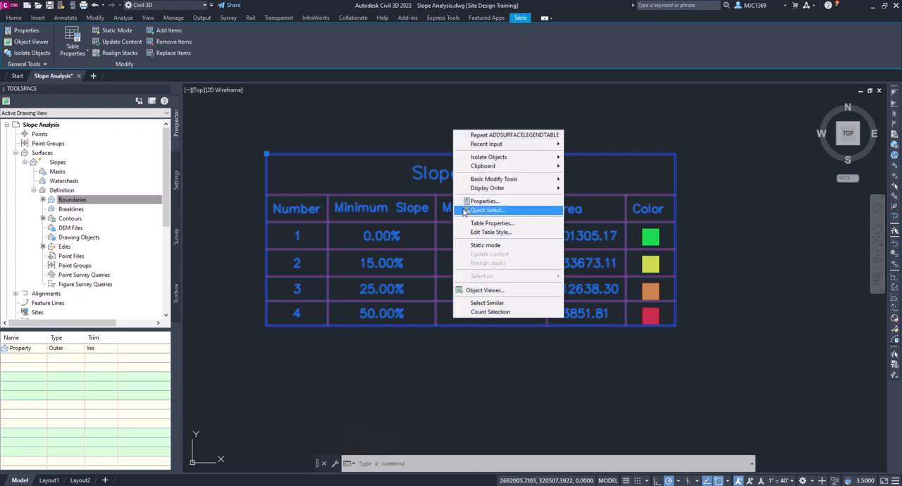
mouse_move(491, 223)
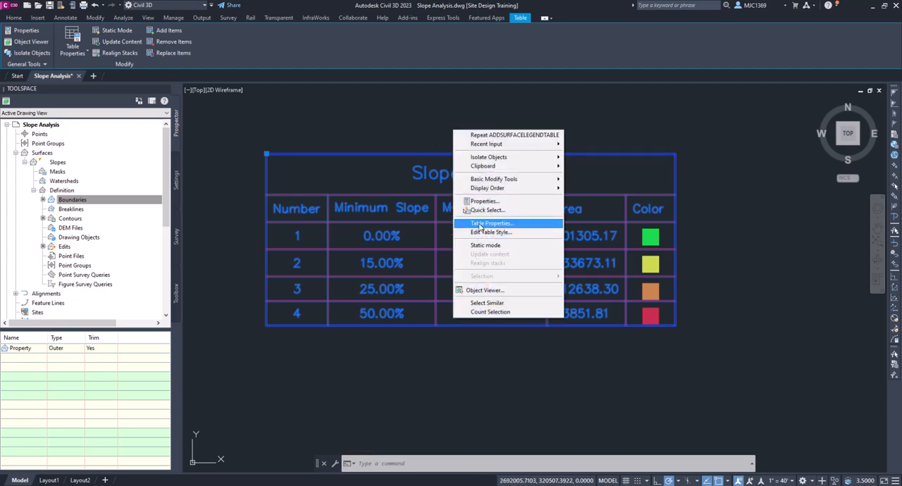
Bring up Table Properties for the selected Slopes Table.
click(493, 222)
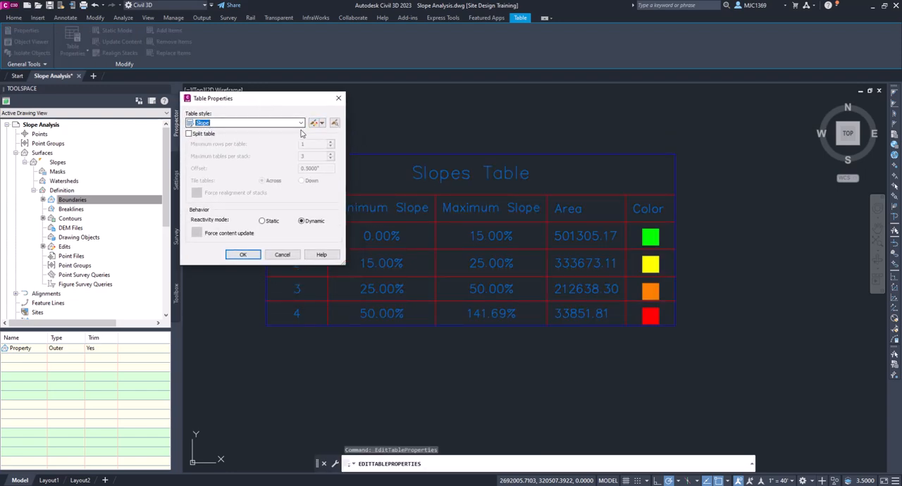
Edit the current Slope table style and pick the Minimum Slope column value.
click(316, 121)
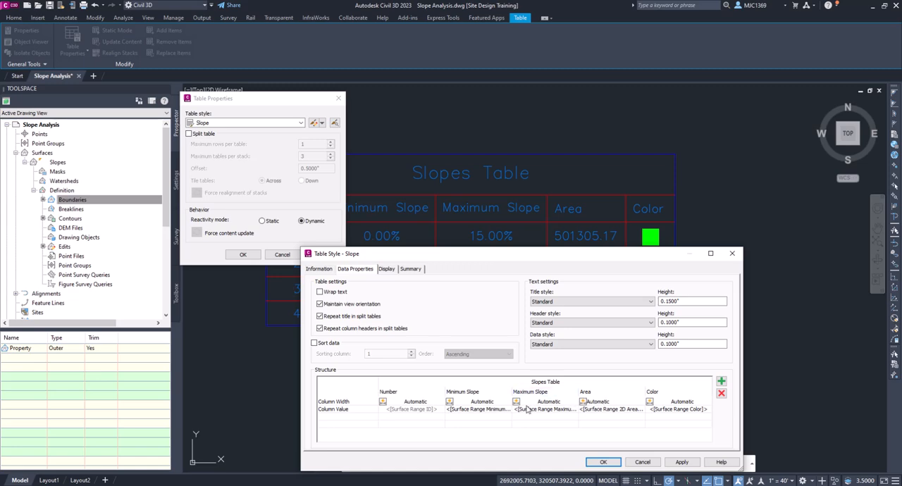
click(478, 409)
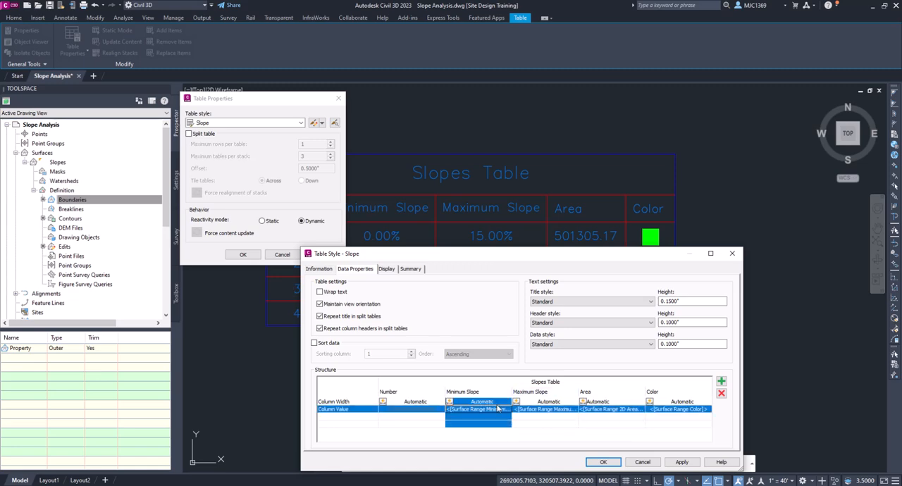
mouse_move(472, 409)
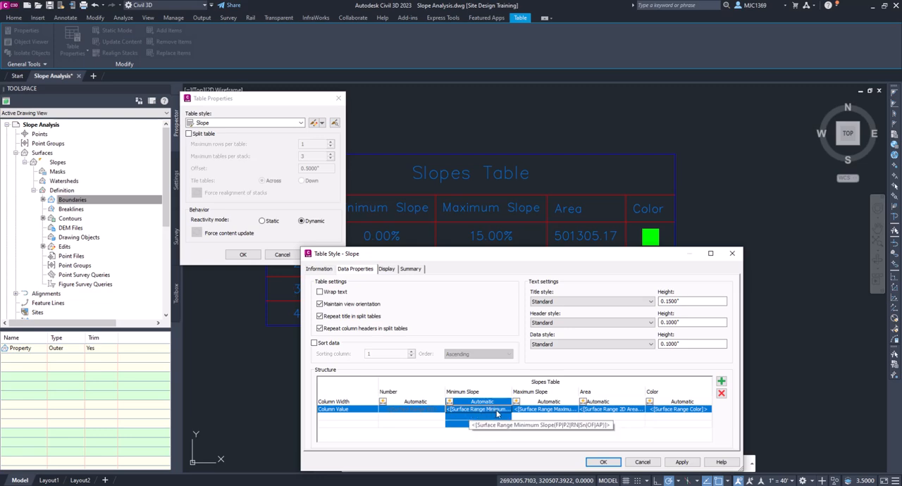
Reformat the Minimum Slope column as Surface Range Minimum Slope with precision 1.
double_click(473, 408)
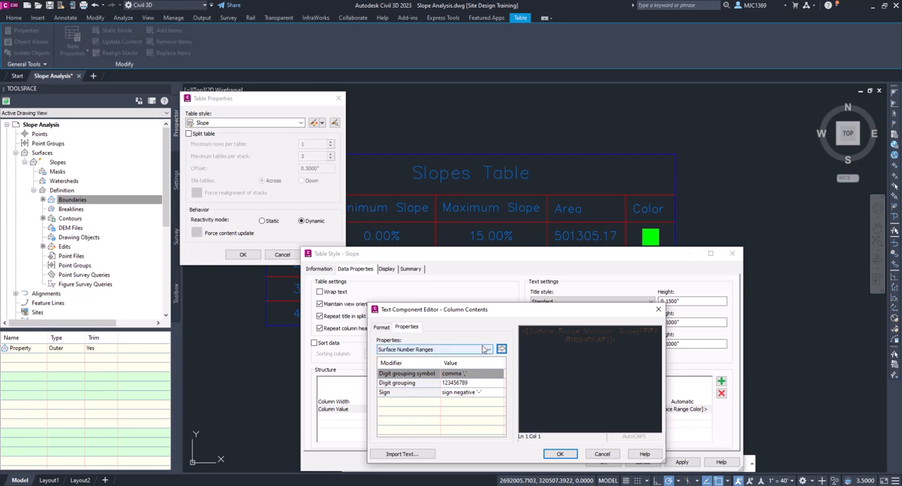
mouse_move(476, 358)
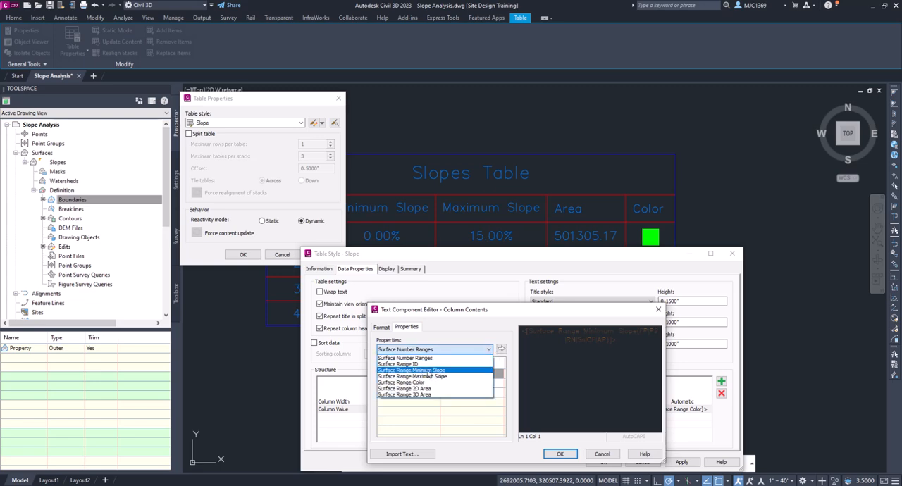
click(422, 371)
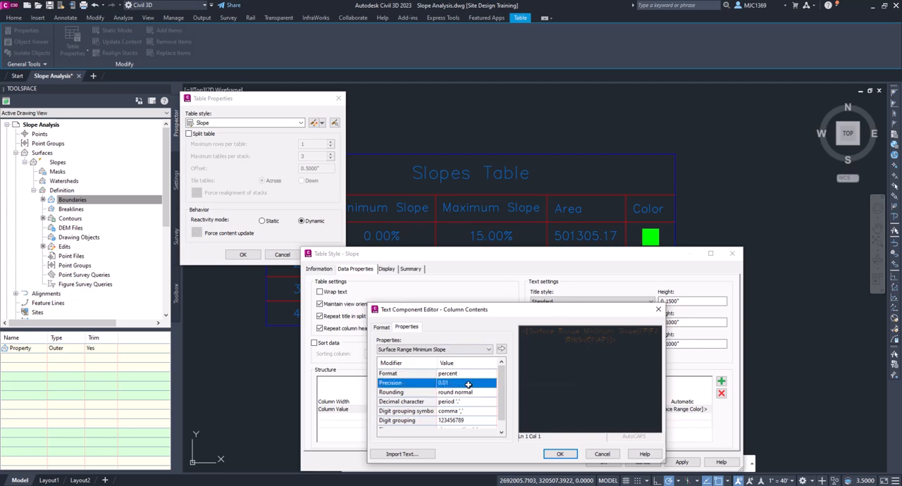
click(494, 382)
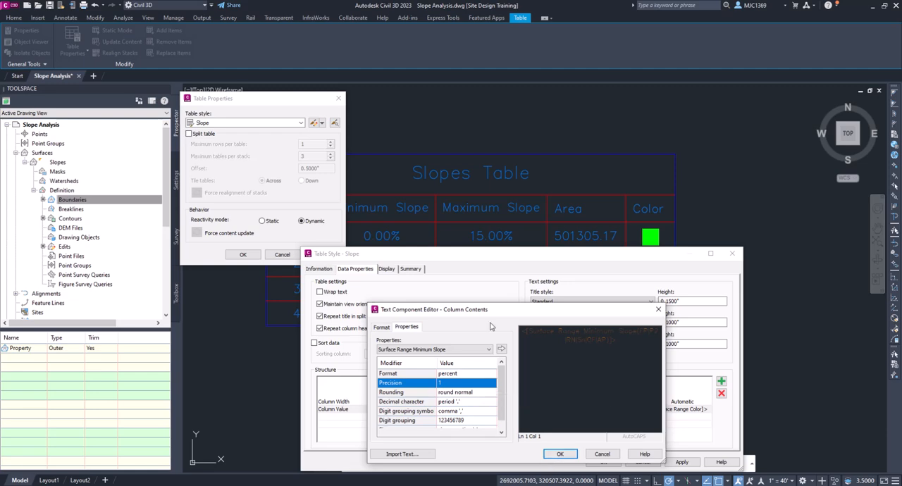
mouse_move(533, 405)
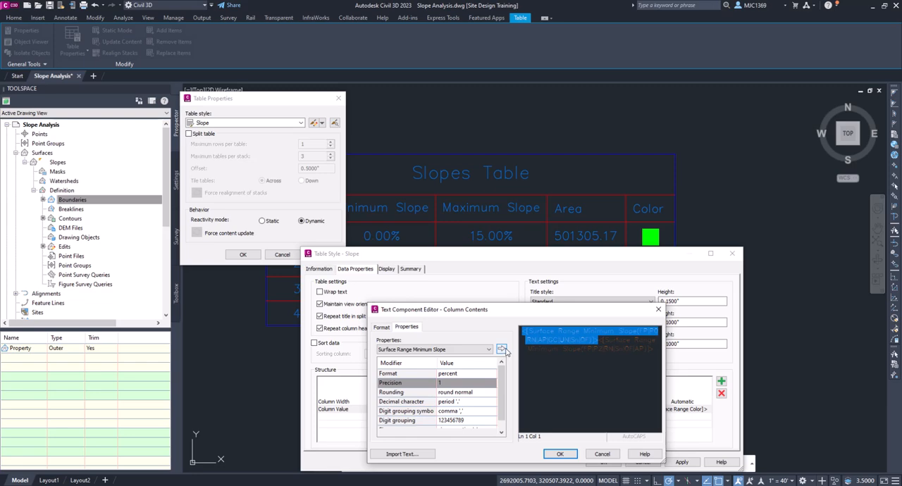
click(501, 349)
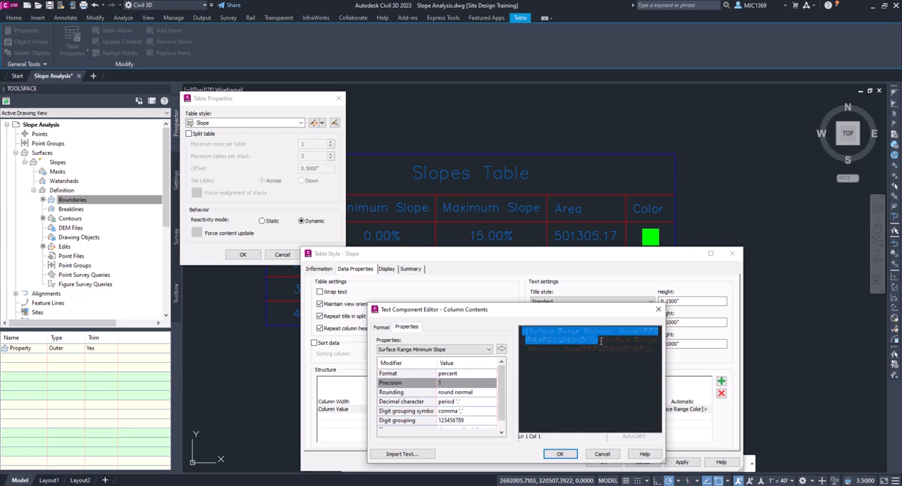
mouse_move(597, 345)
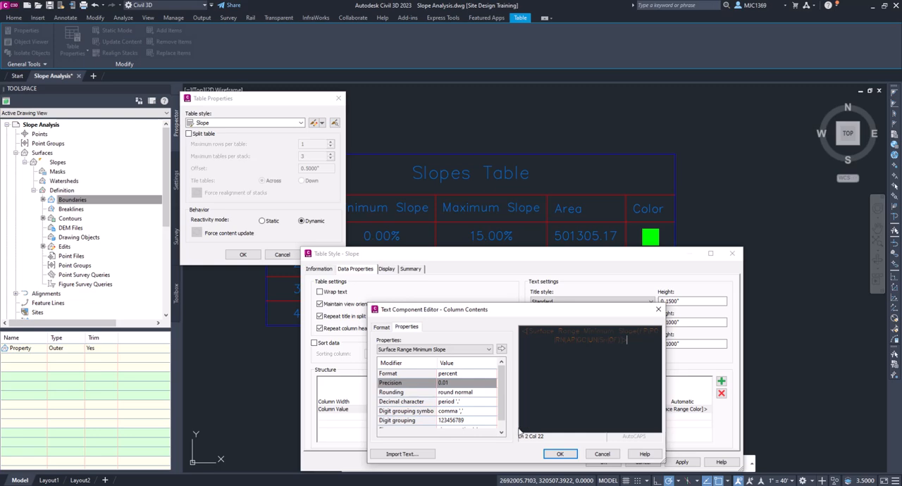
mouse_move(496, 333)
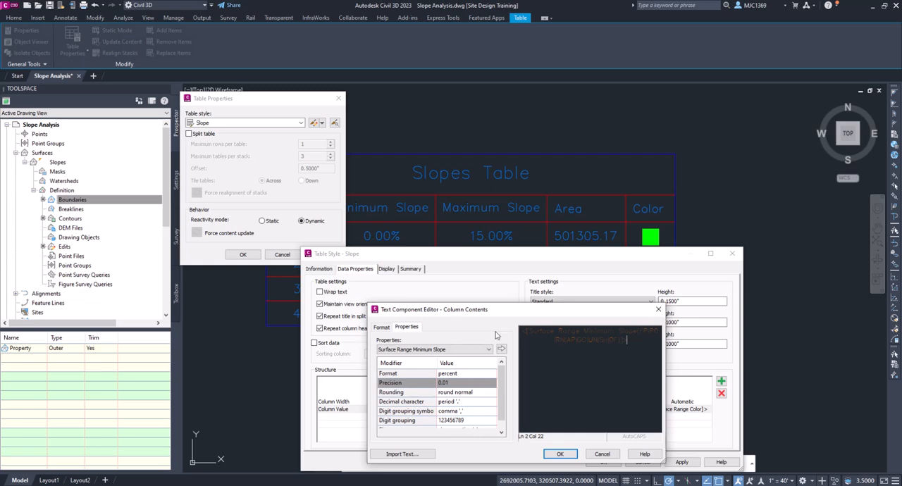
mouse_move(617, 352)
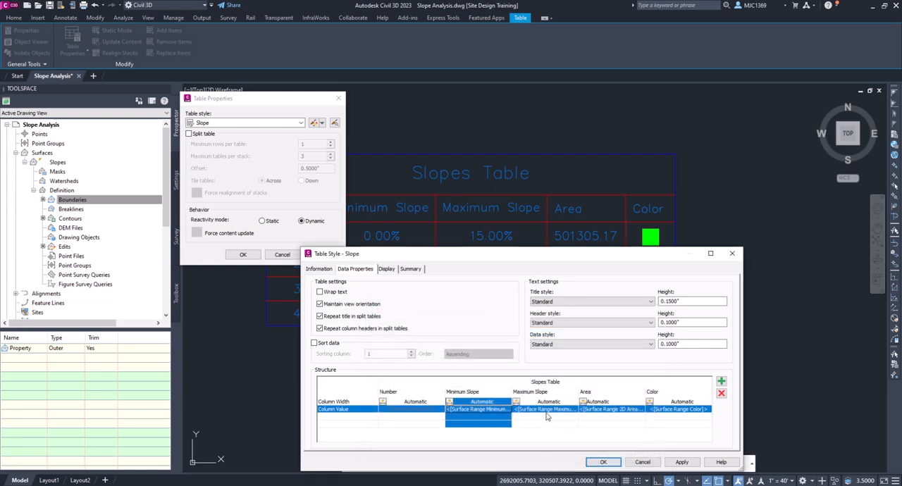
Give the Maximum Slope column precision 1, then move to the Area column value.
click(541, 409)
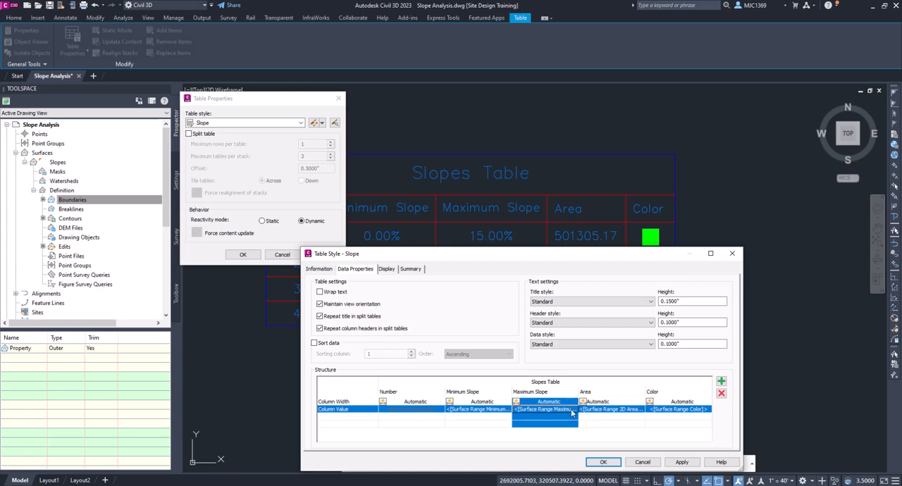
double_click(544, 408)
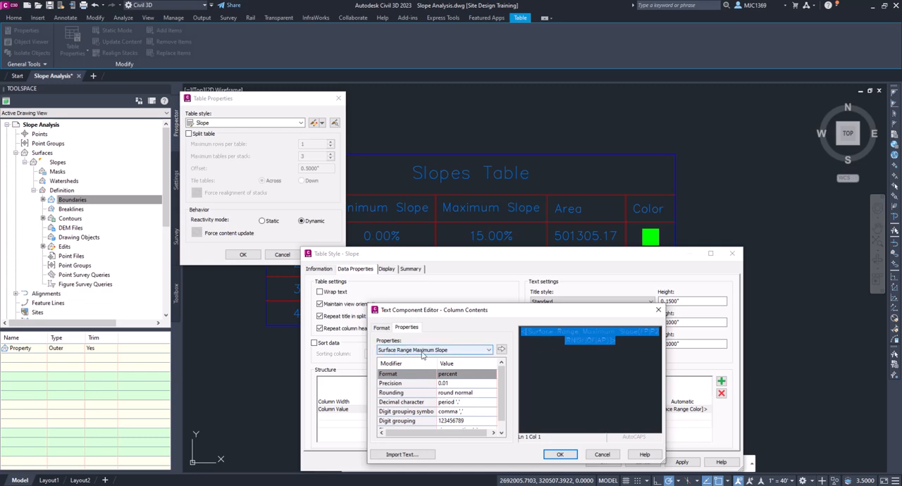
mouse_move(402, 359)
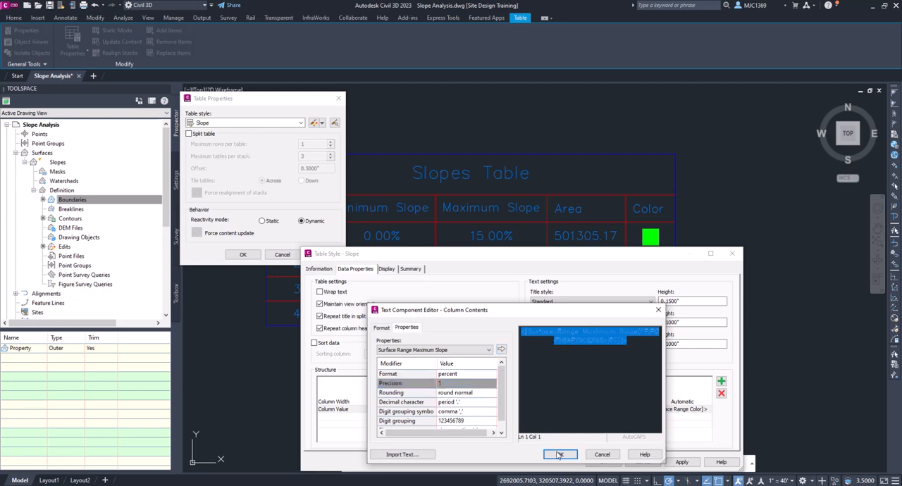
click(561, 454)
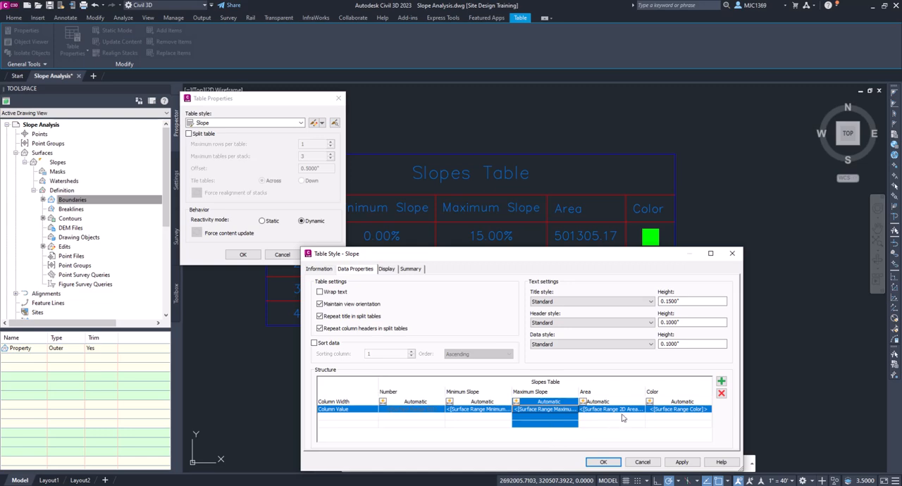
click(611, 408)
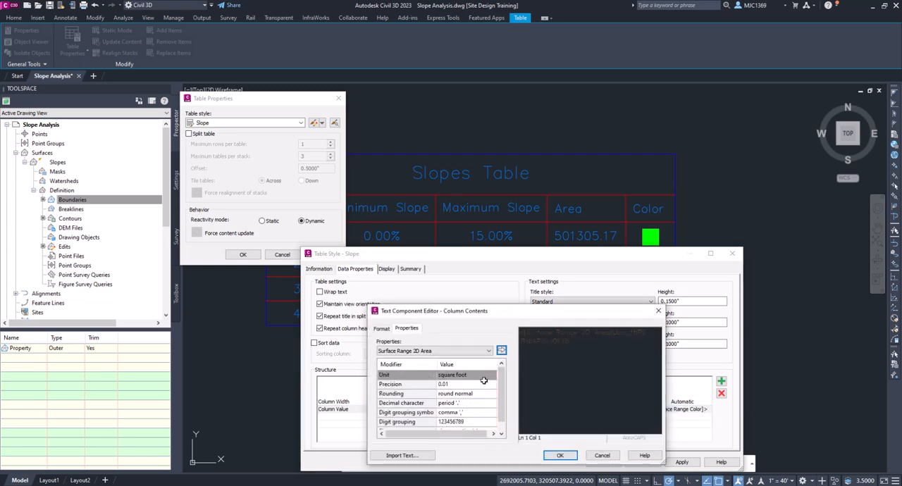
Set the Area column to acre units with 0.1 precision and confirm.
click(493, 374)
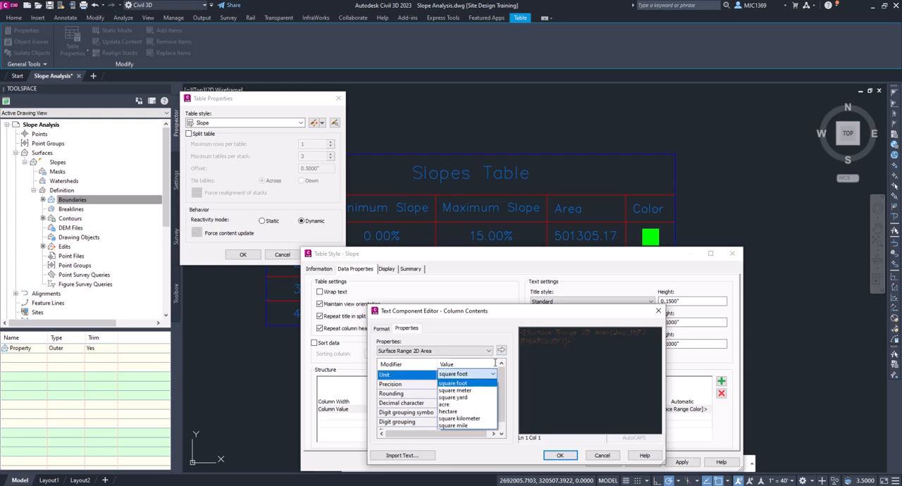
click(462, 383)
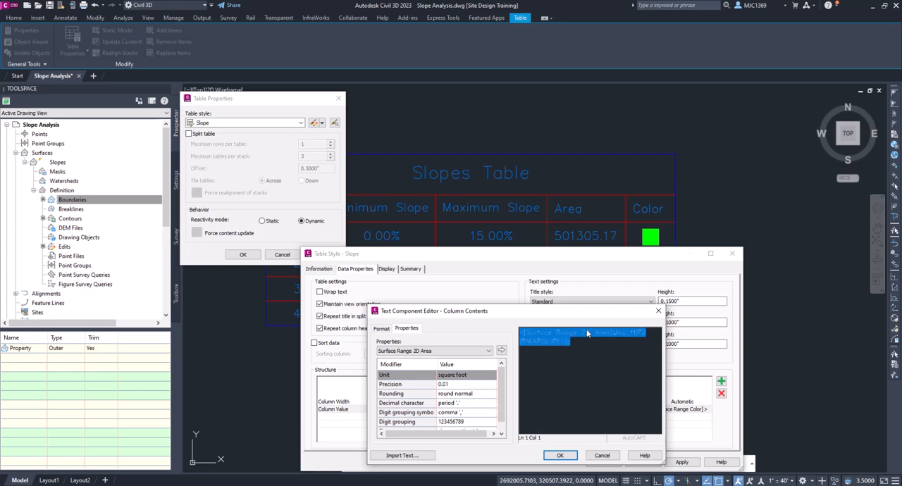
mouse_move(569, 338)
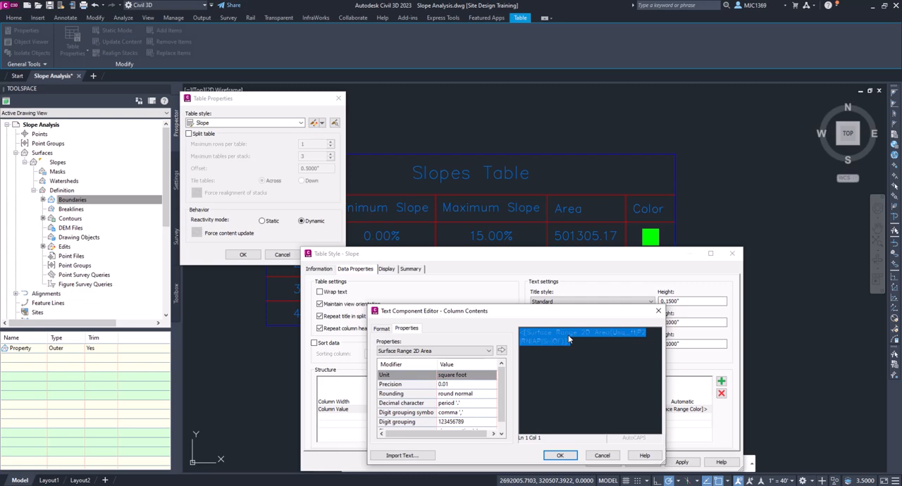
click(498, 375)
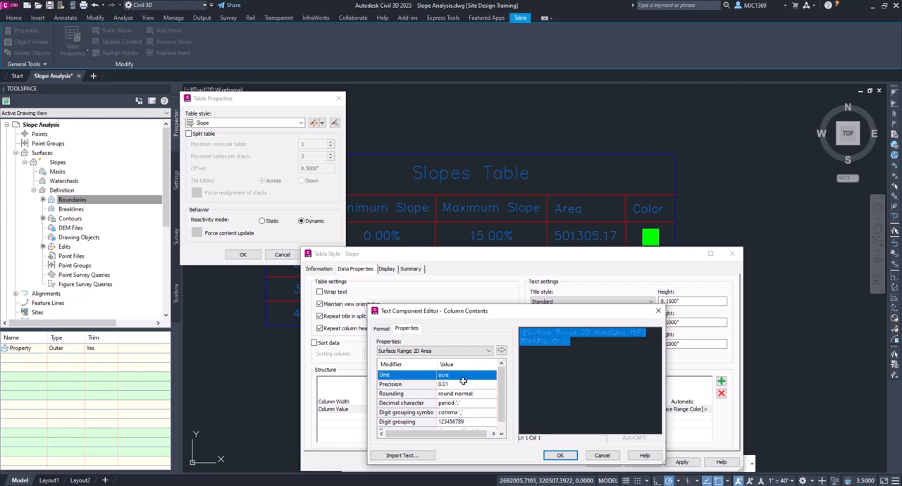
click(493, 383)
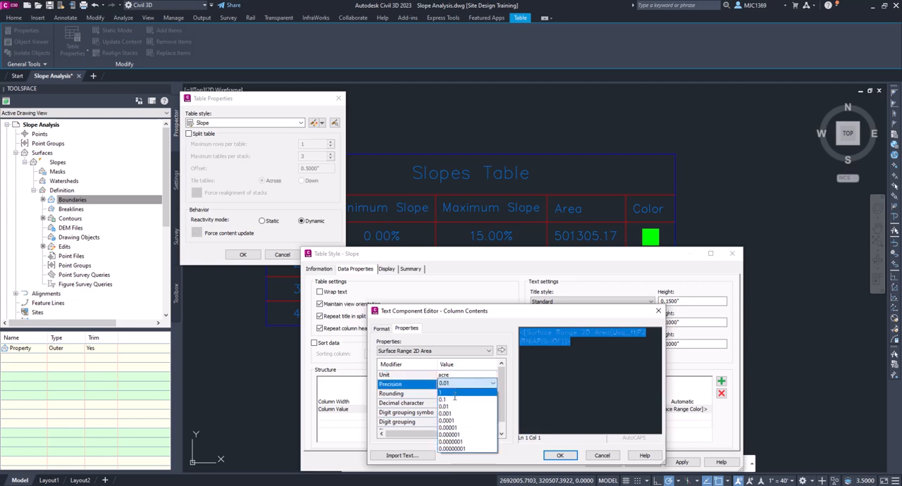
click(459, 393)
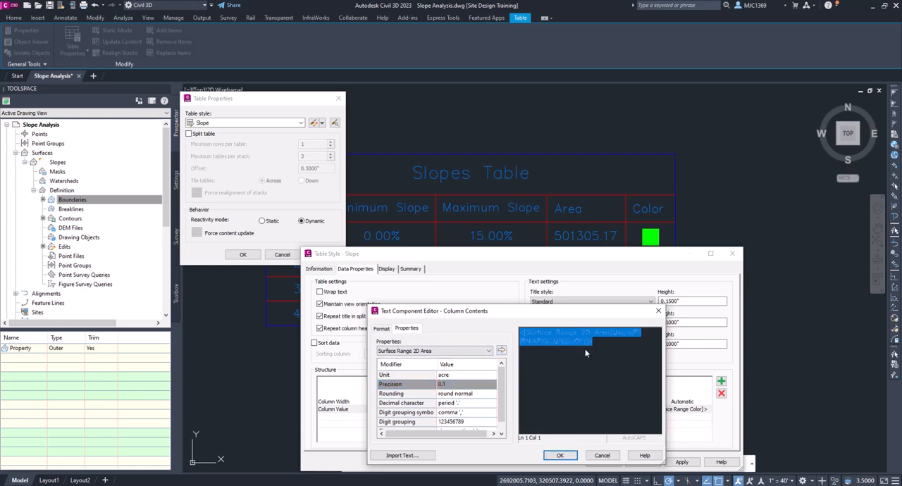
click(561, 455)
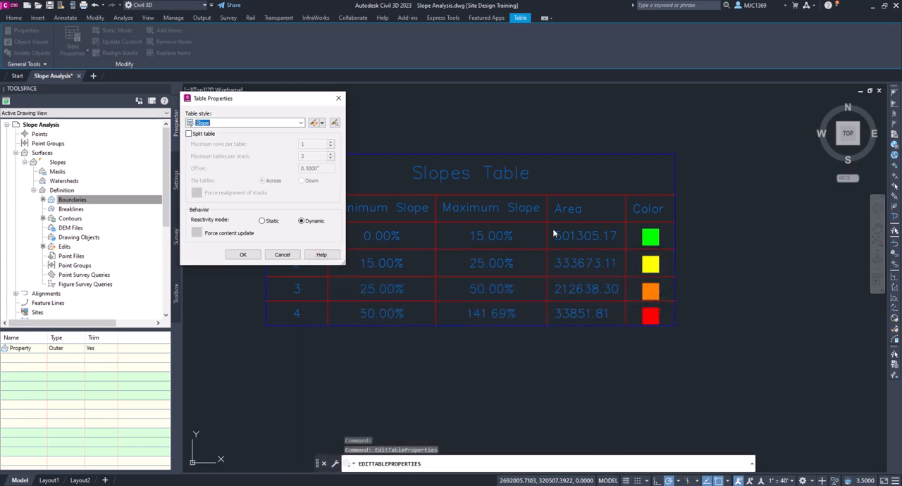
Update the table, then reopen its properties and the table style editor.
click(242, 254)
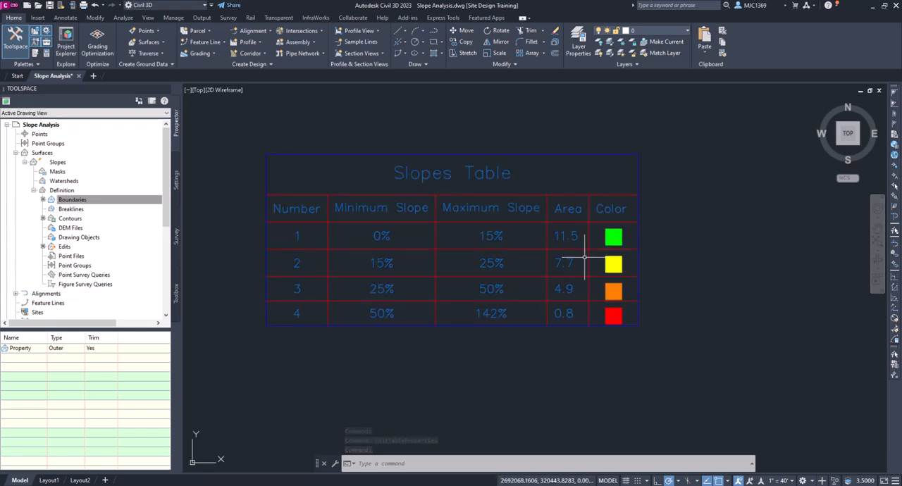
mouse_move(572, 239)
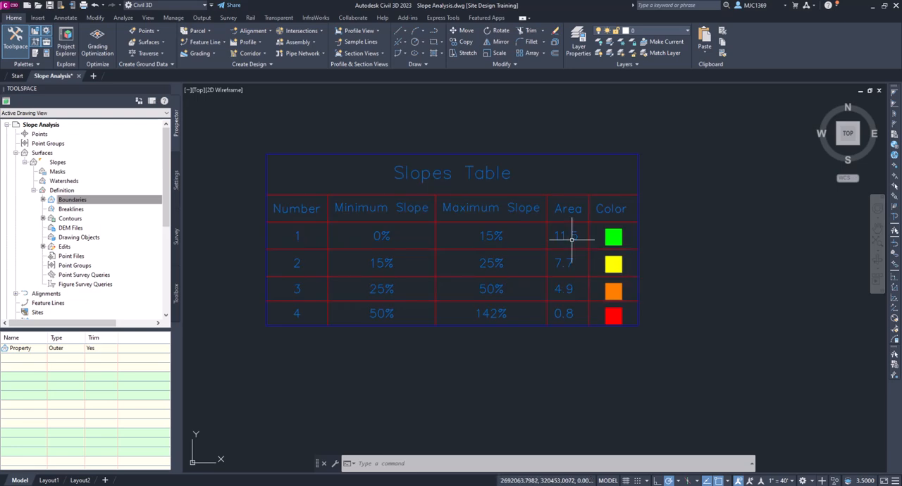
mouse_move(584, 213)
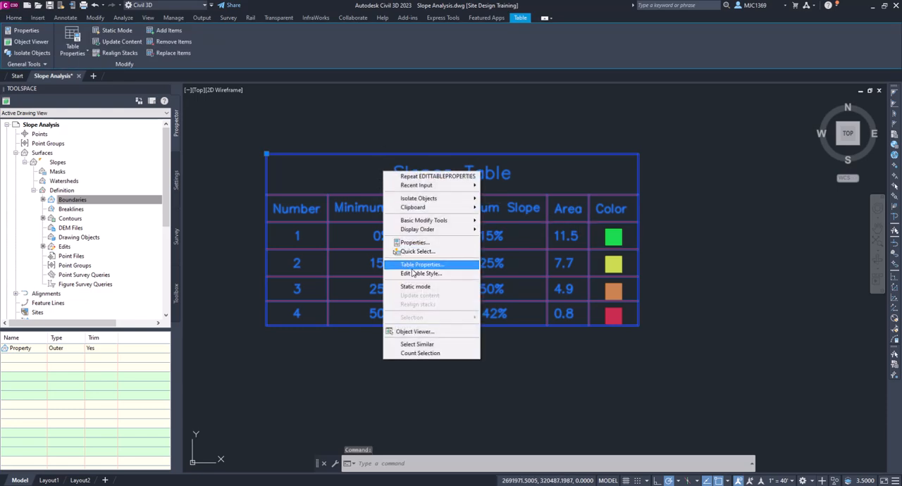
click(421, 265)
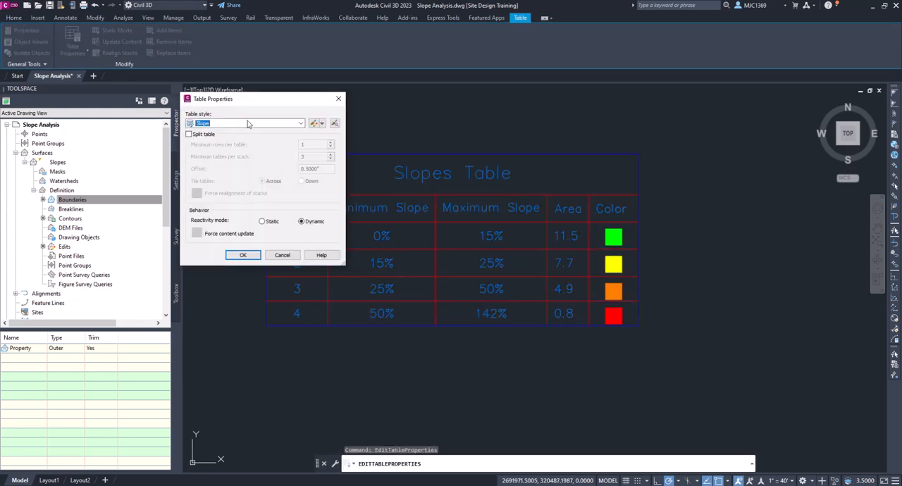
click(315, 122)
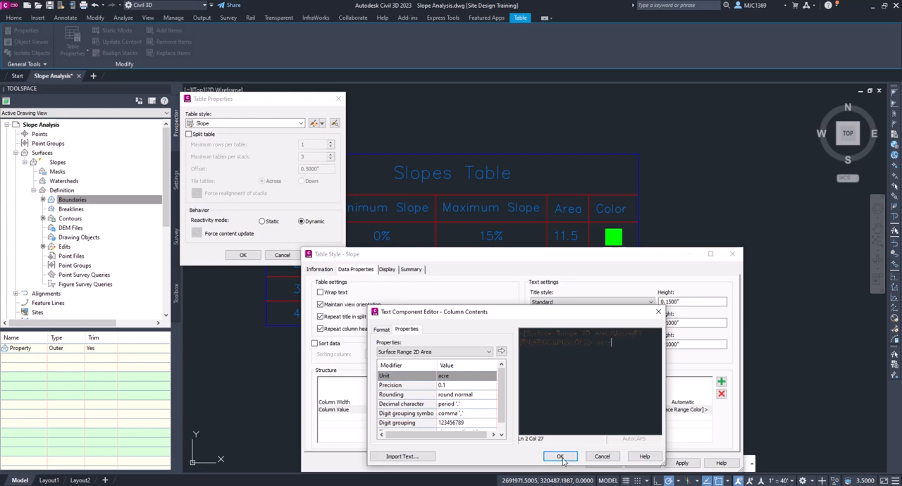
Apply the edited Area contents so values show with an acre label.
click(559, 456)
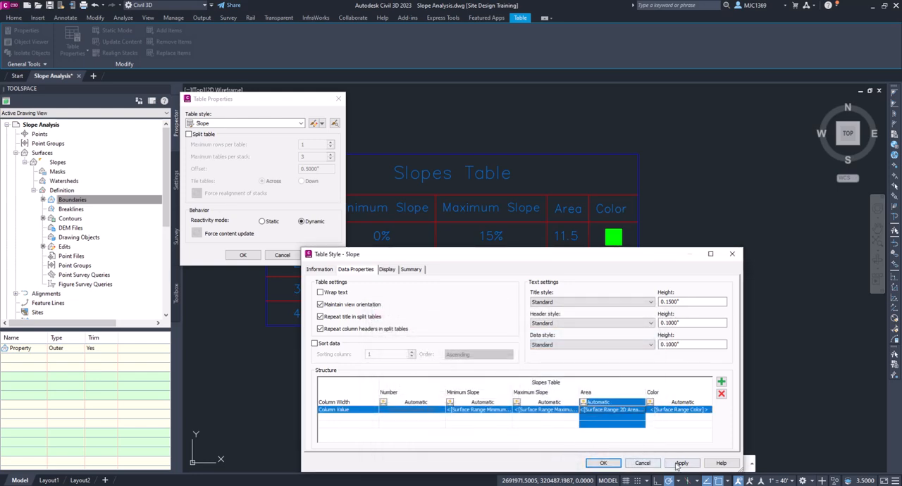
click(685, 462)
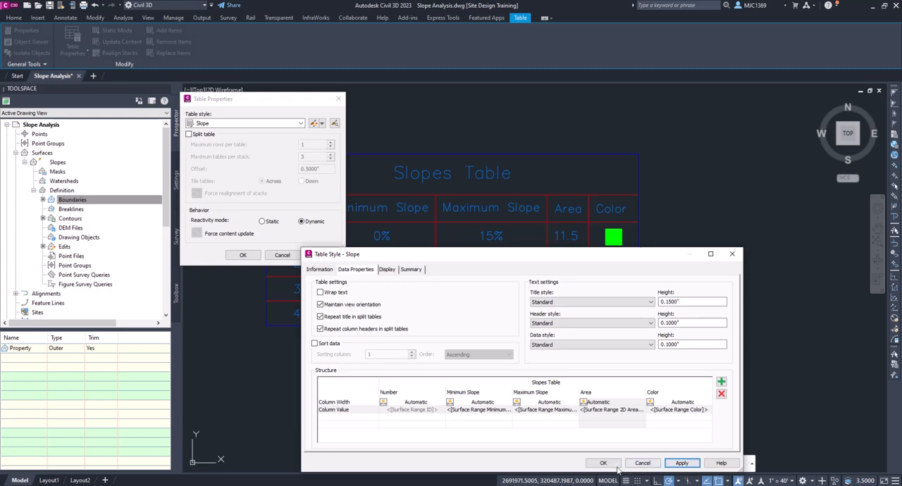
click(603, 462)
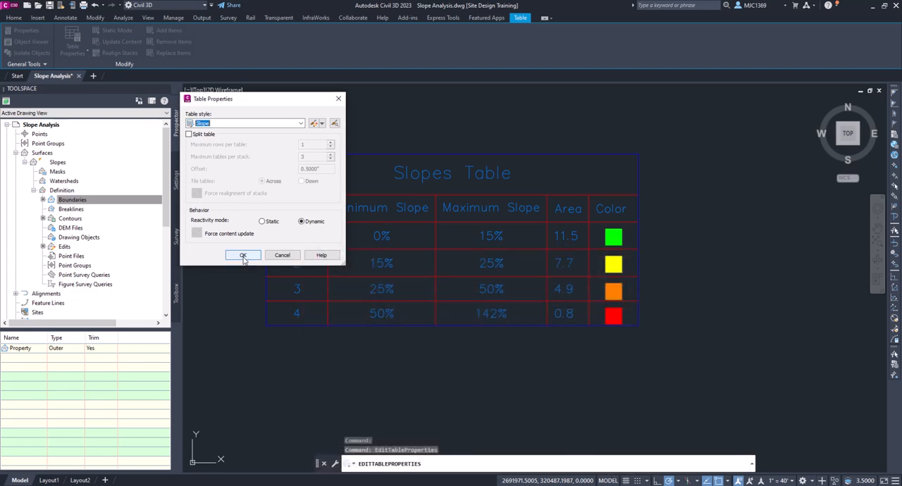
click(243, 255)
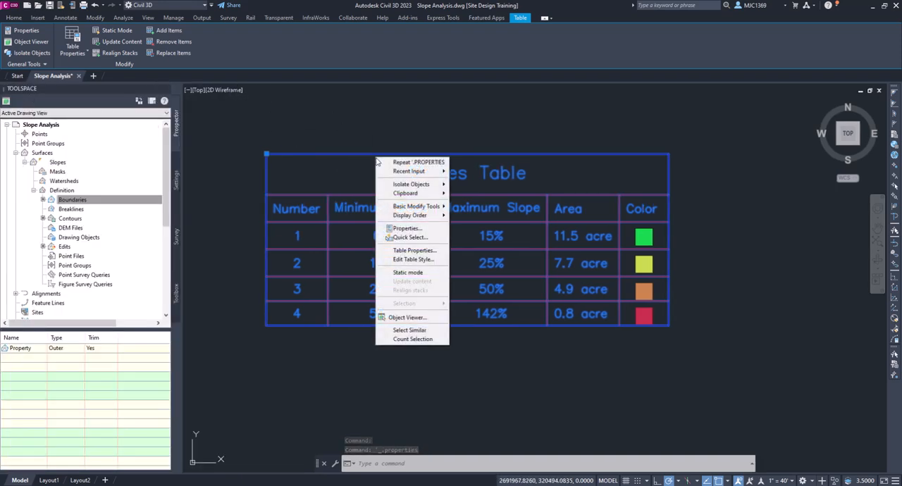
mouse_move(414, 251)
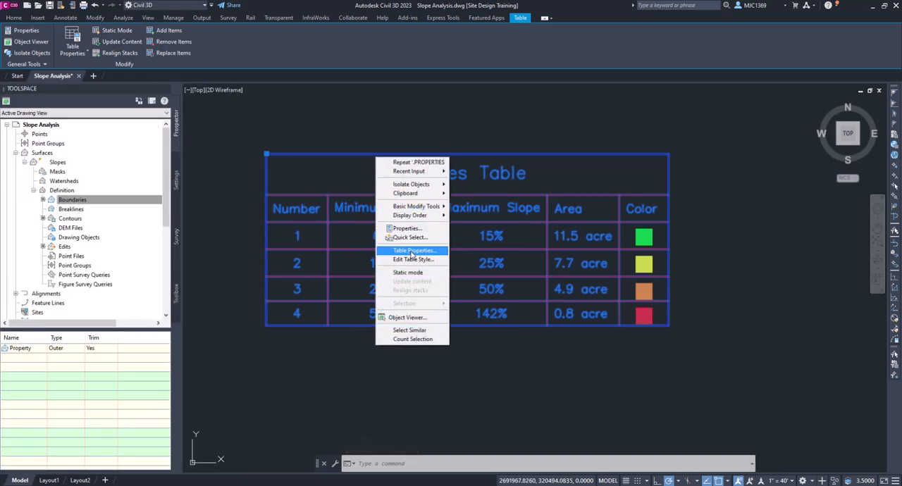
Reopen the table style and the Area column value editor.
click(412, 249)
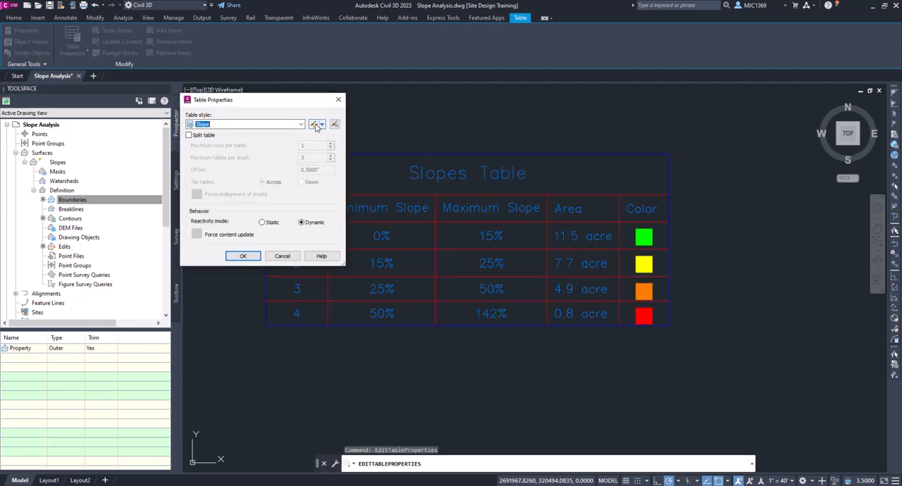
click(316, 124)
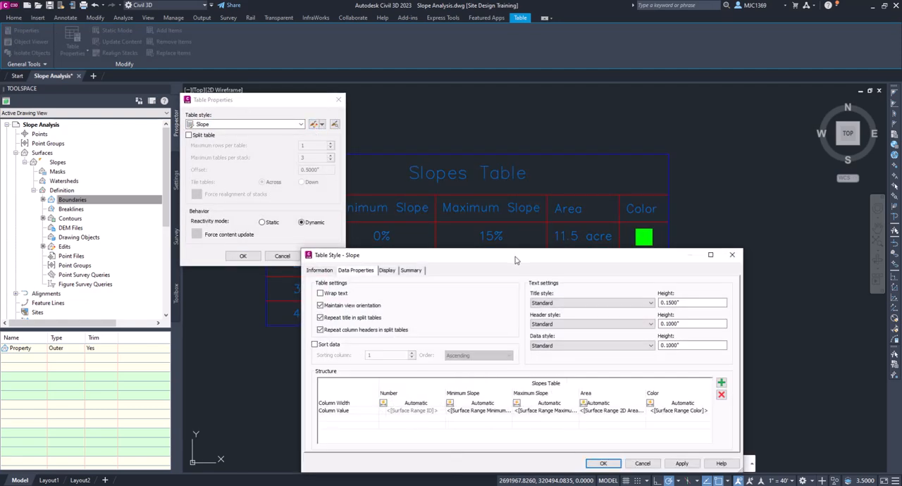
click(609, 410)
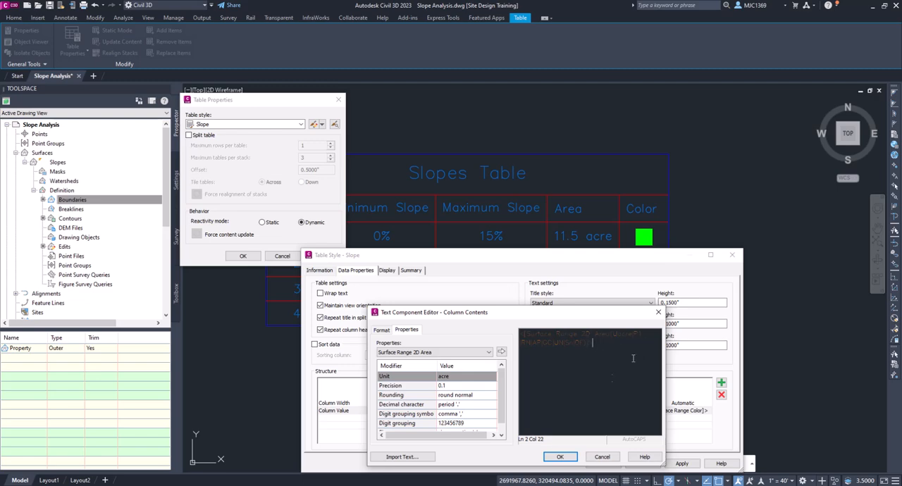
Drop the unit suffix and rename the header to 'Area (AC)', updating the table.
click(561, 457)
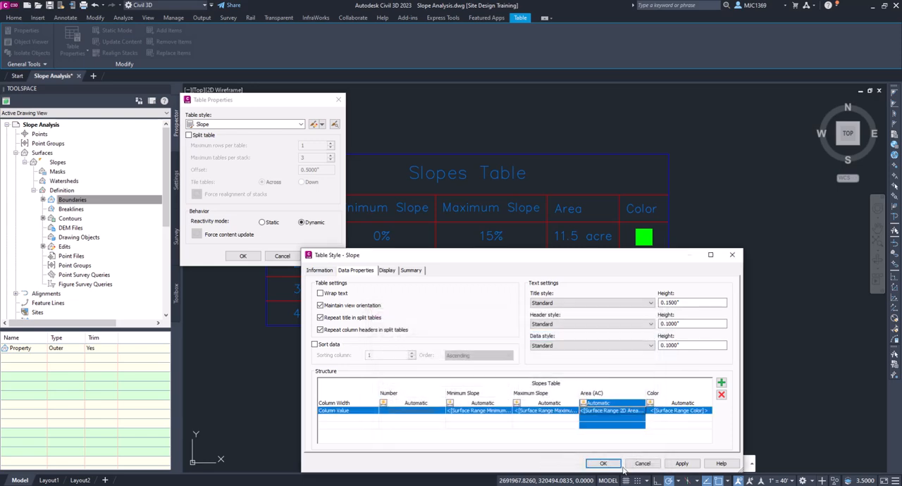
click(603, 463)
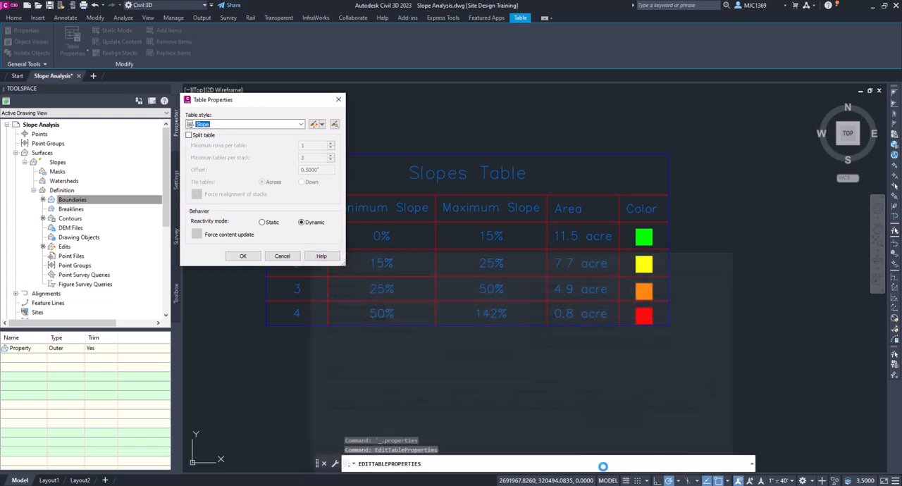
click(243, 257)
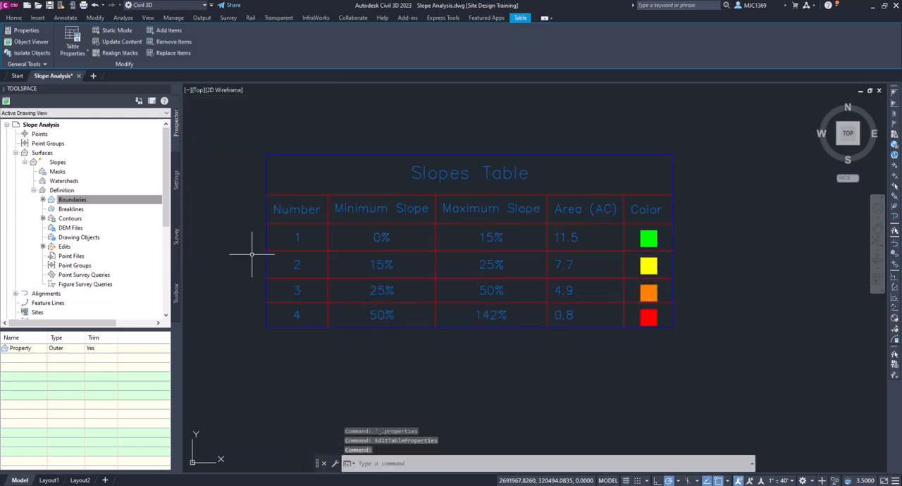
Deselect the table and zoom out to the full slope analysis surface.
click(22, 15)
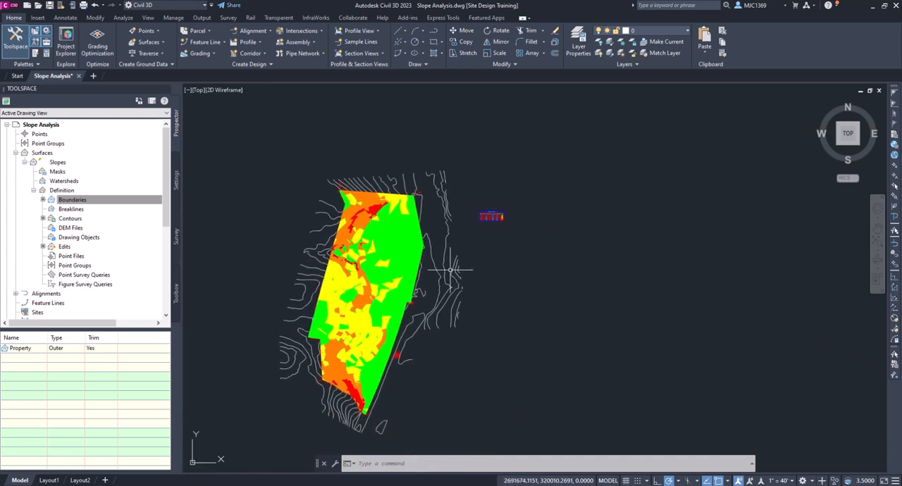
mouse_move(465, 279)
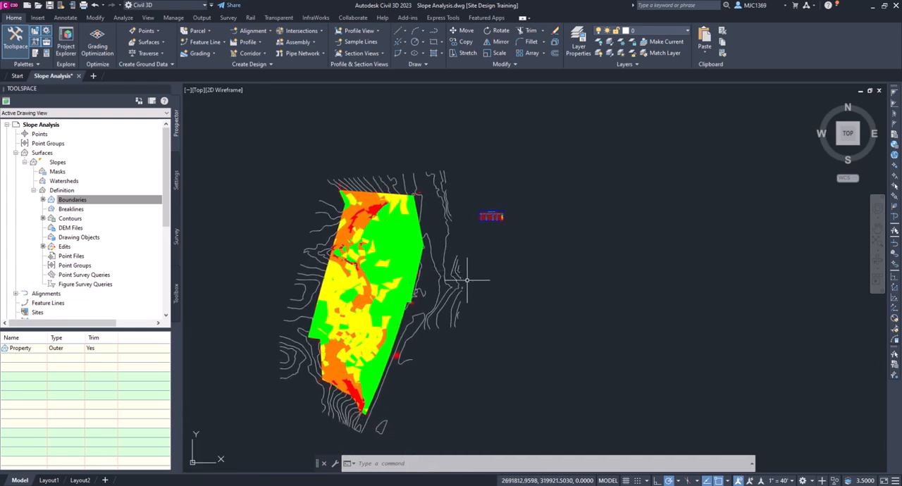